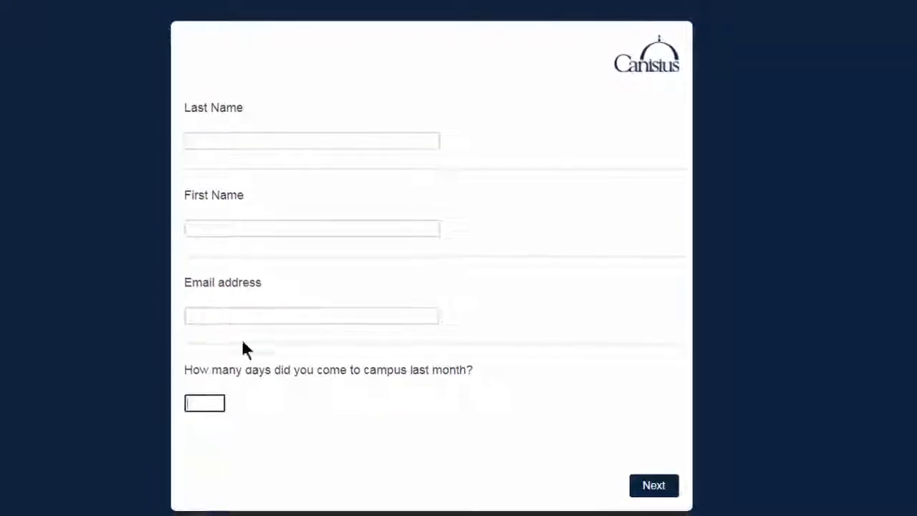
- Enter 19 as the number of campus days in the survey preview
type("19")
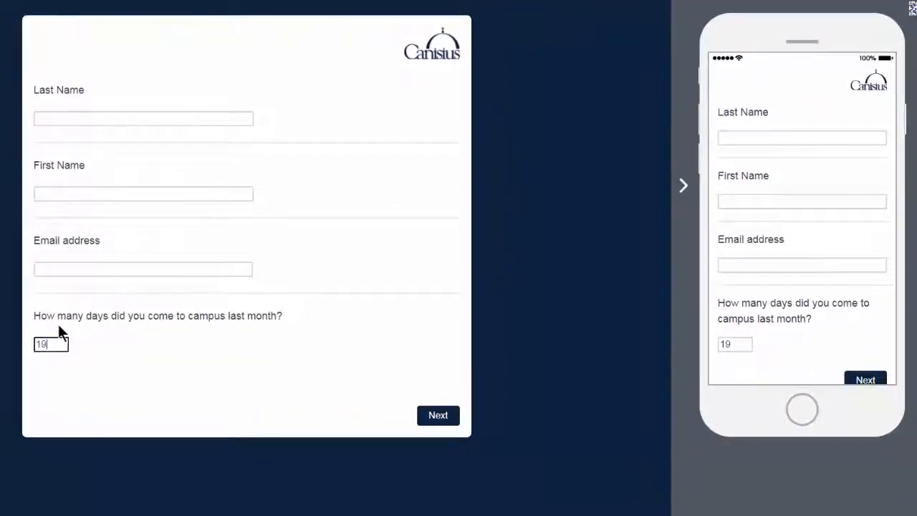
mouse_move(100, 300)
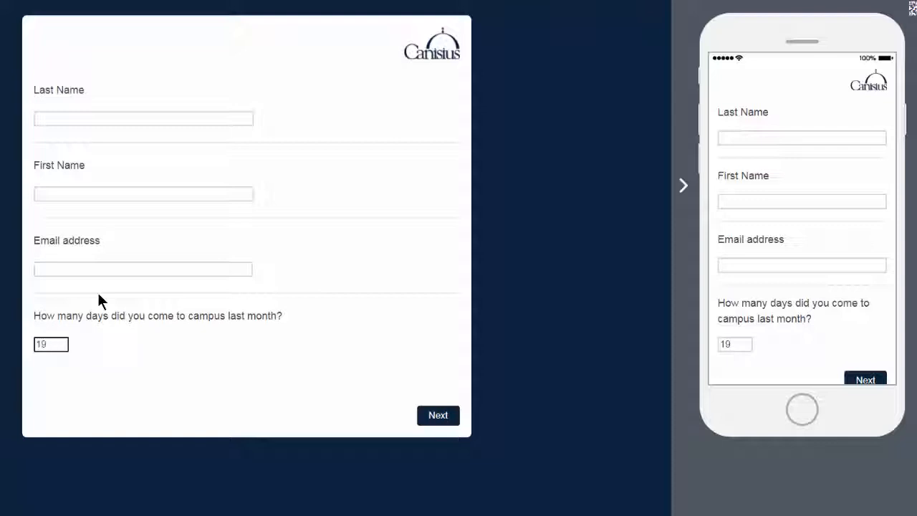
mouse_move(106, 300)
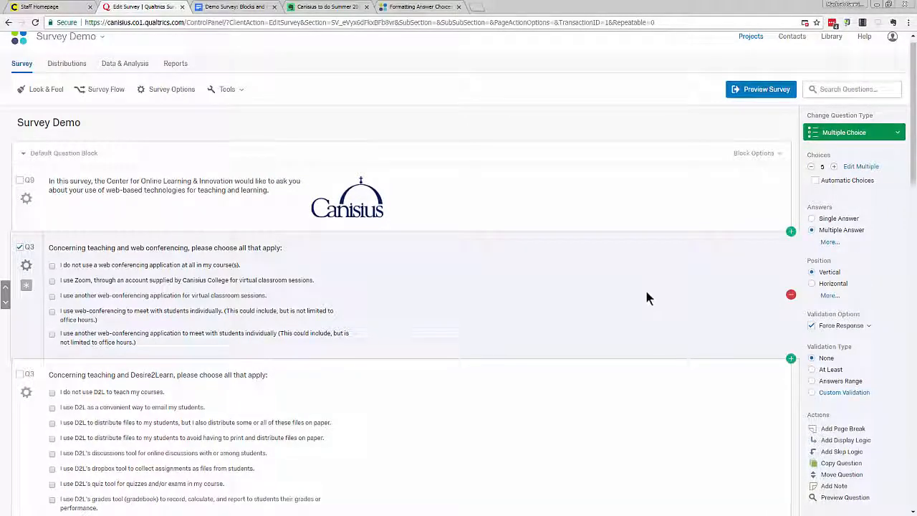
mouse_move(638, 295)
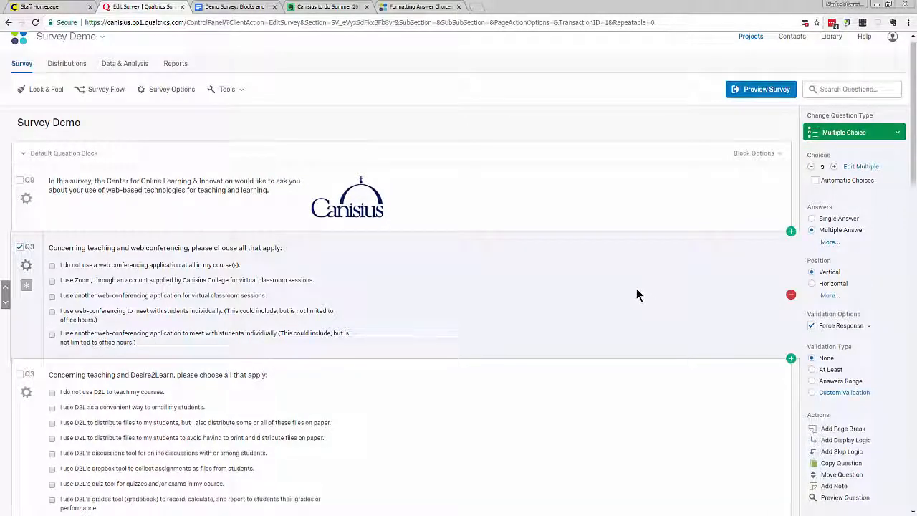
- Turn on Force Response for Q3, the teaching and Desire2Learn question
scroll("down", 3)
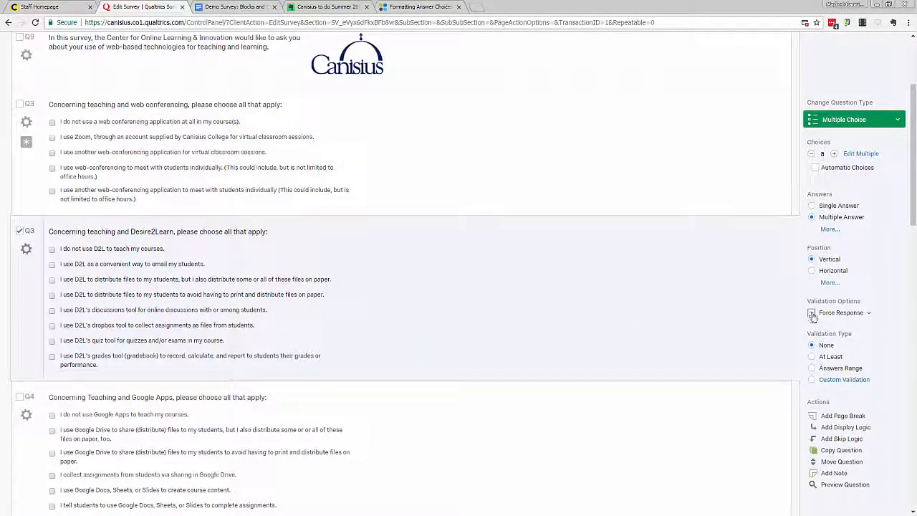
left_click(810, 312)
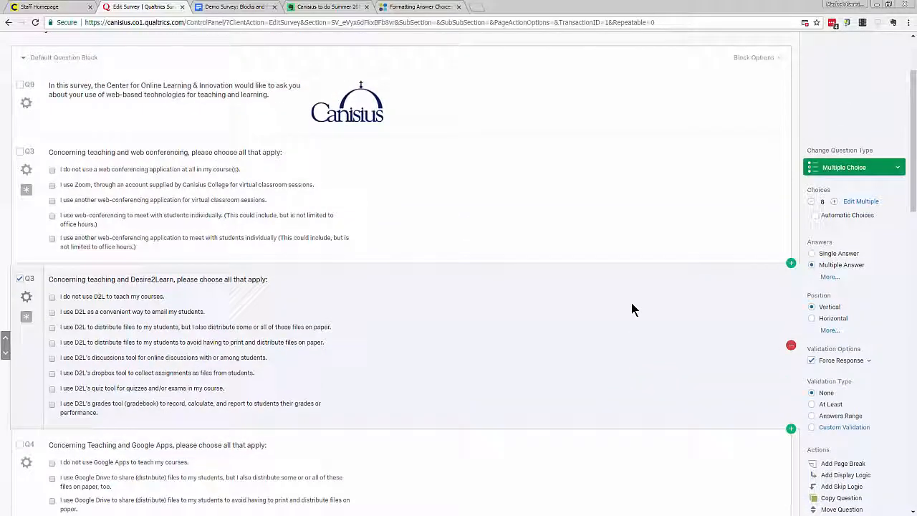
scroll("down", 3)
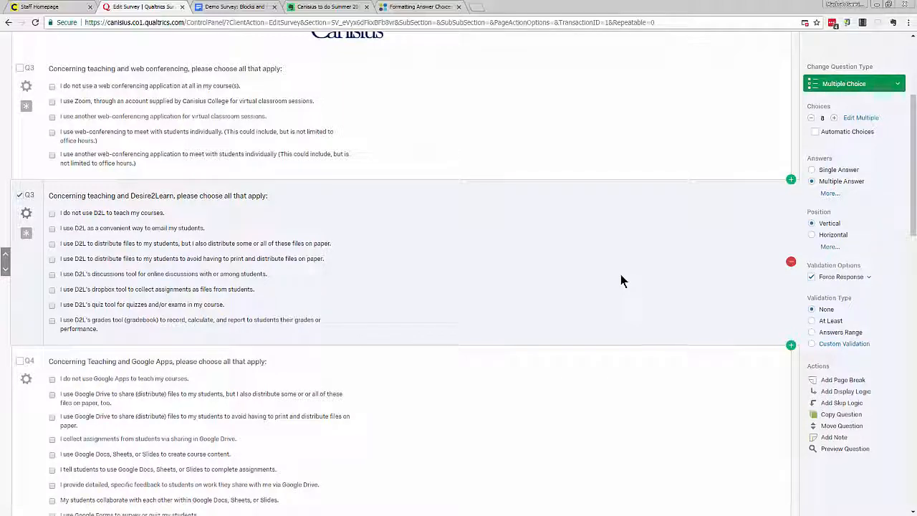
mouse_move(596, 269)
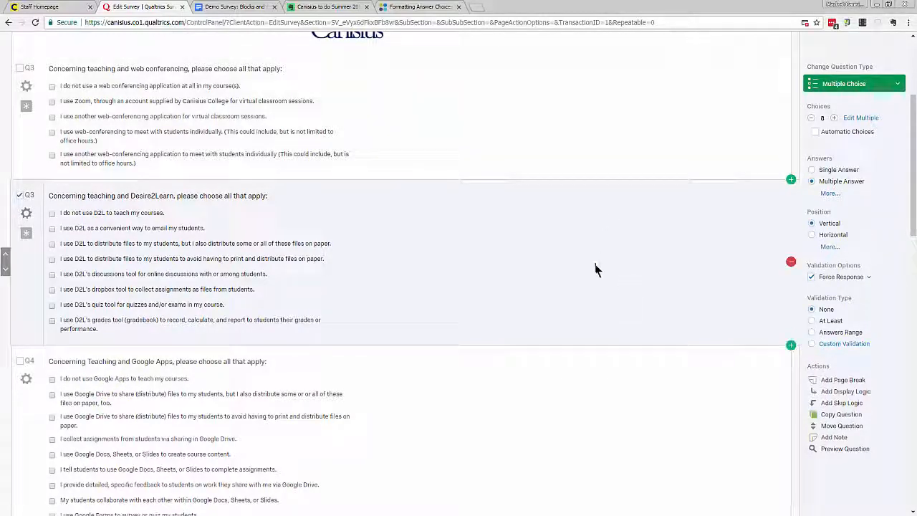
scroll("down", 3)
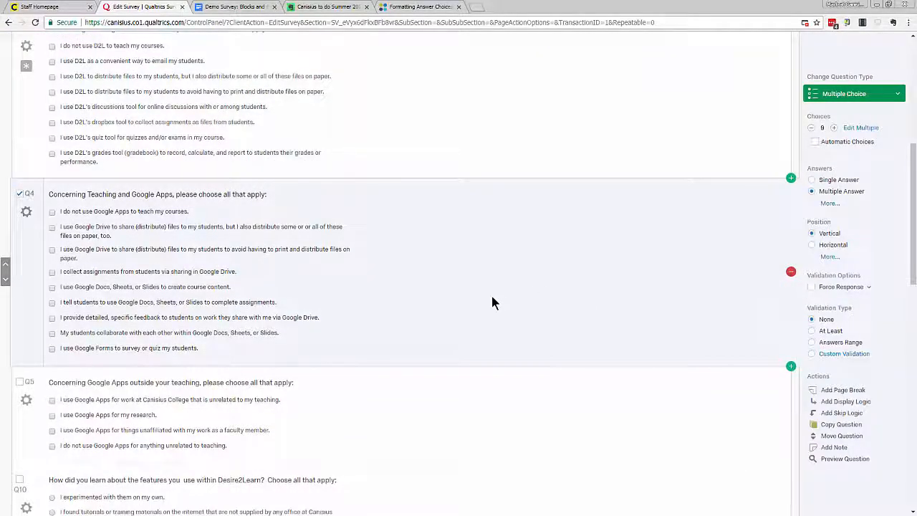
mouse_move(401, 272)
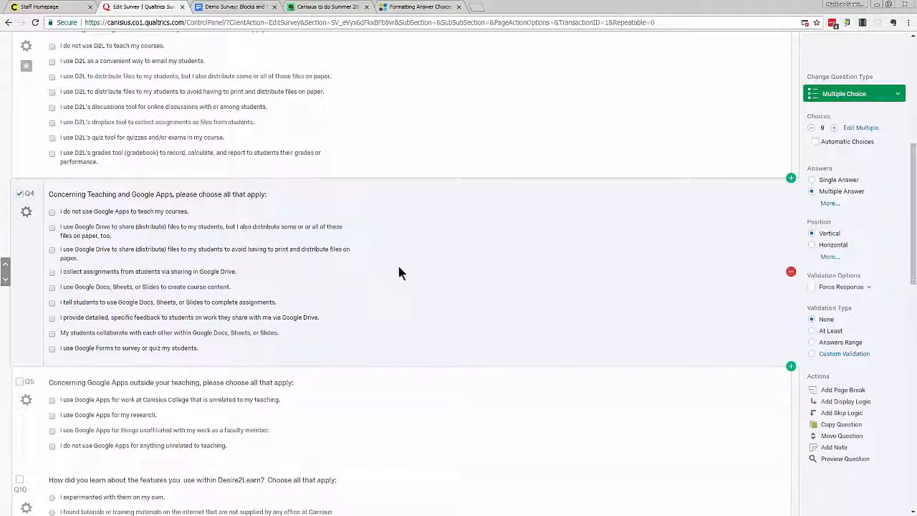
mouse_move(373, 242)
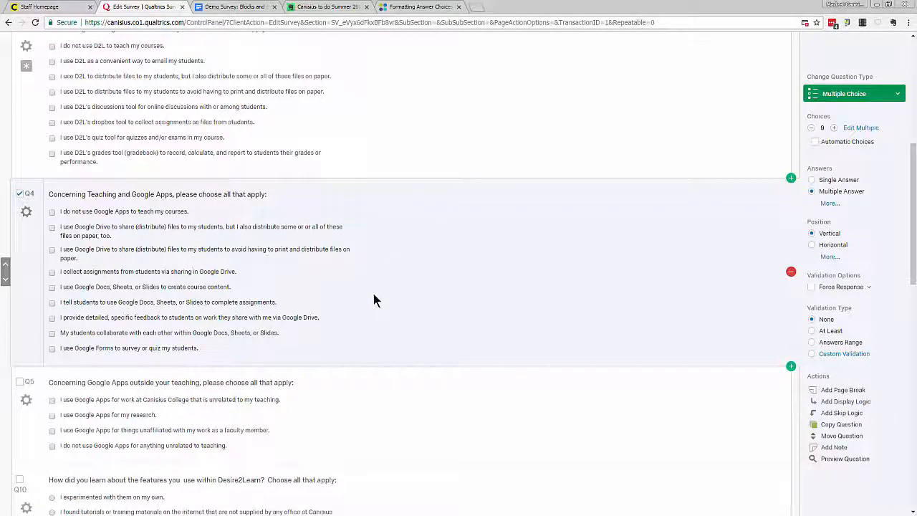
- Set Q4's validation to Answers Range and focus the At Least minimum field
scroll("down", 3)
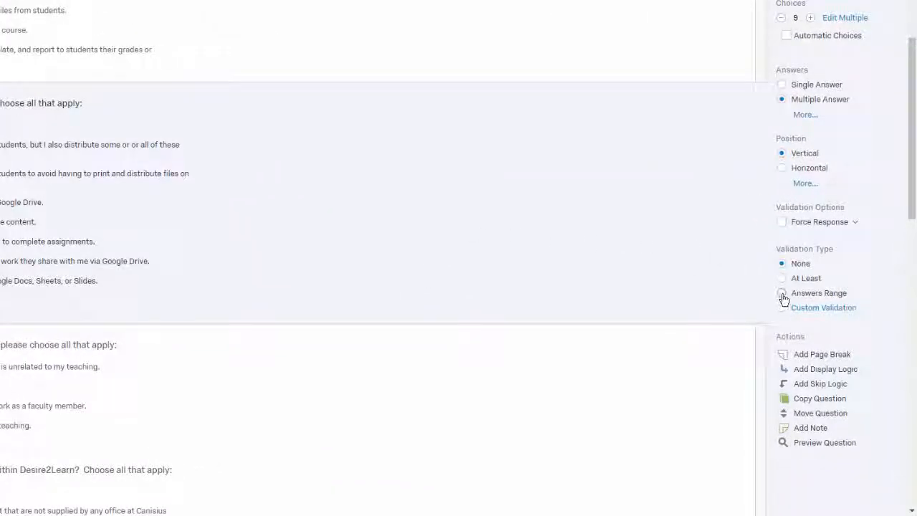
left_click(782, 292)
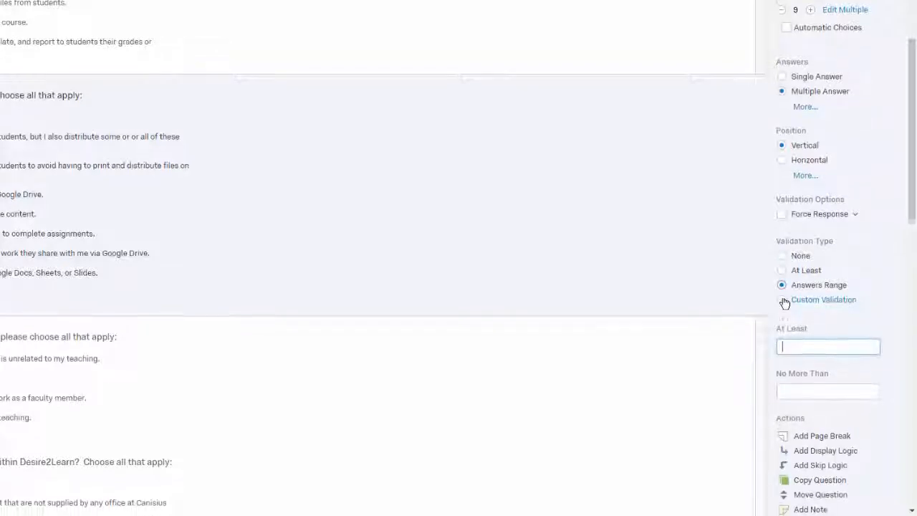
scroll("down", 3)
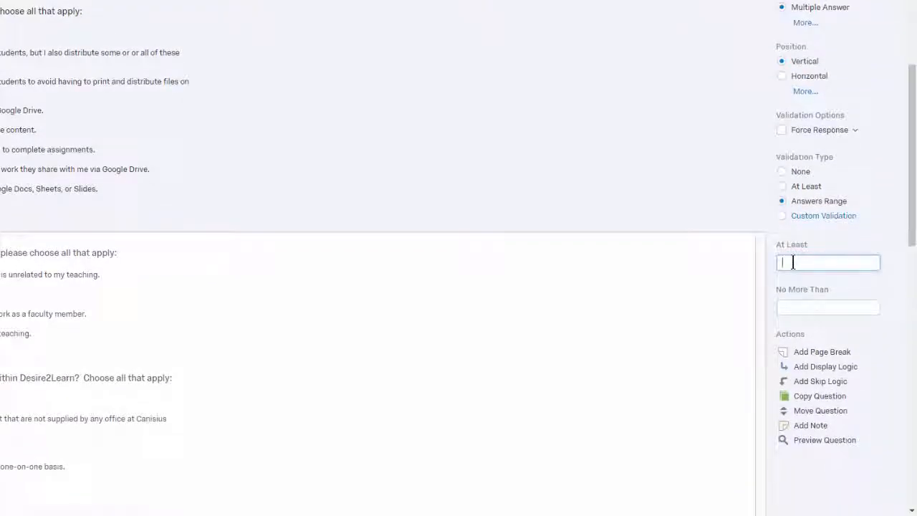
left_click(828, 306)
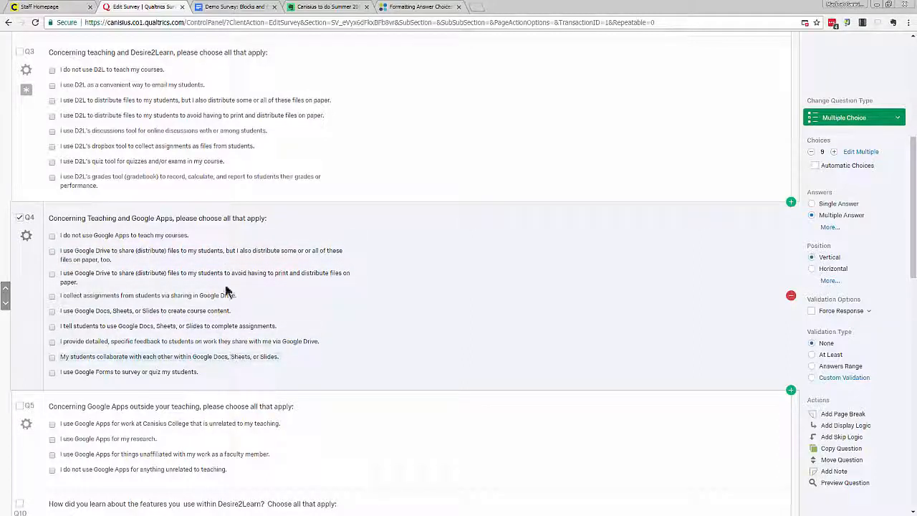
- Make the first Q4 choice, "I do not use Google Apps to teach my courses.", an exclusive answer
left_click(123, 234)
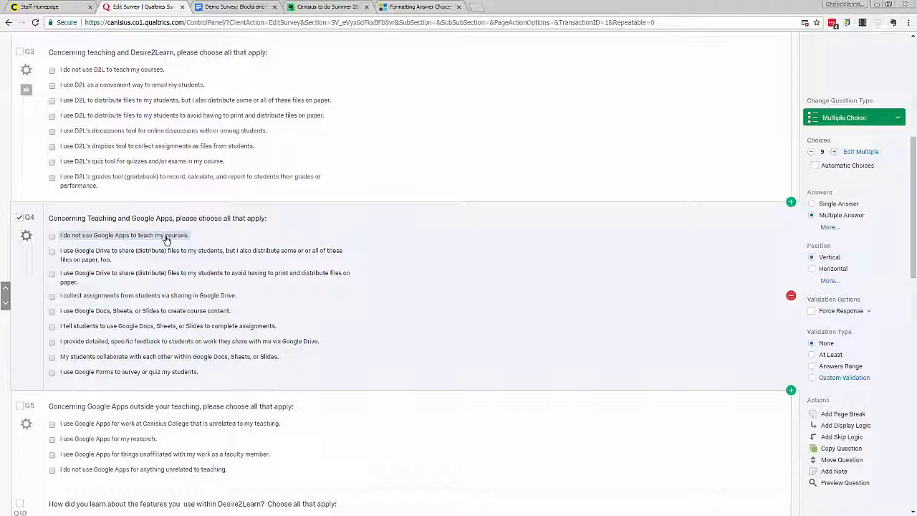
mouse_move(206, 281)
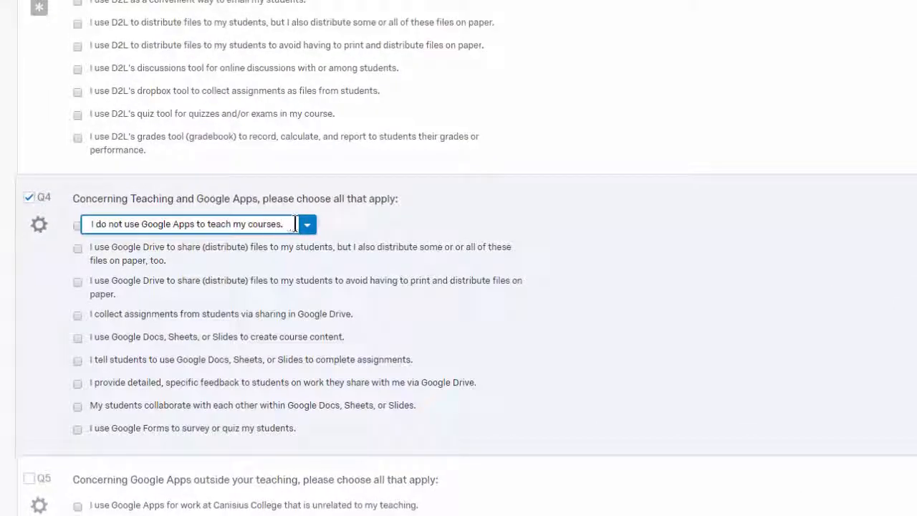
left_click(306, 224)
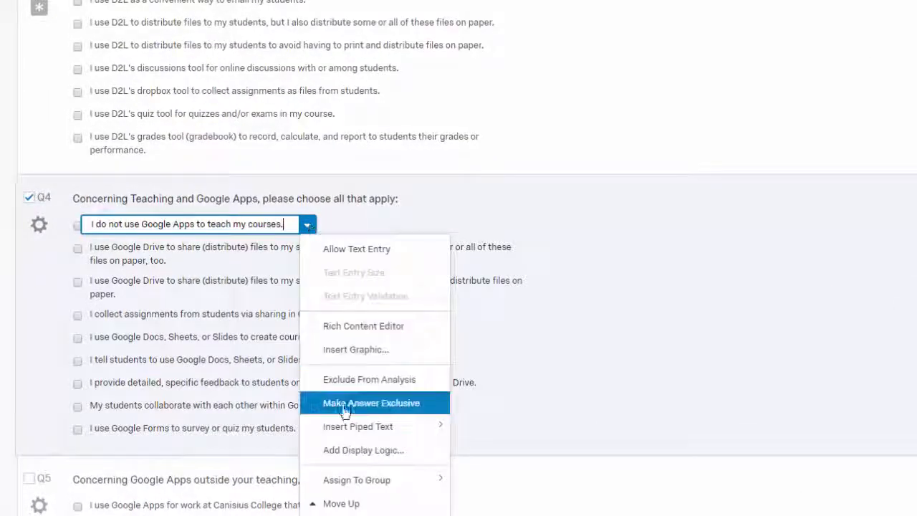
left_click(371, 402)
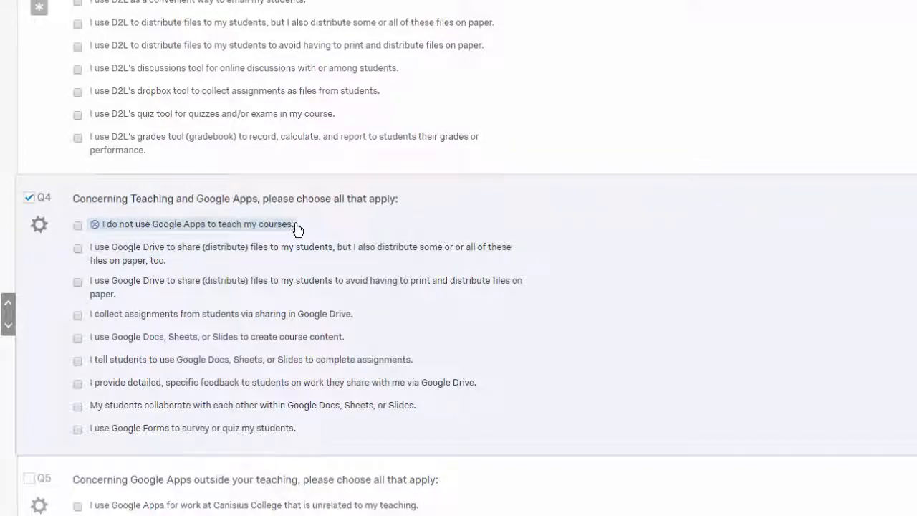
scroll("down", 3)
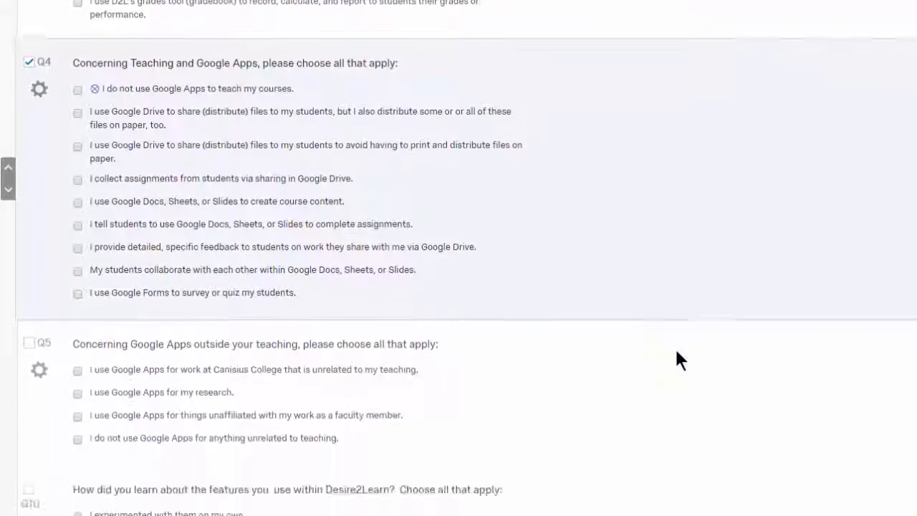
- Apply Content Validation with Content Type Number to the text-entry question
scroll("down", 3)
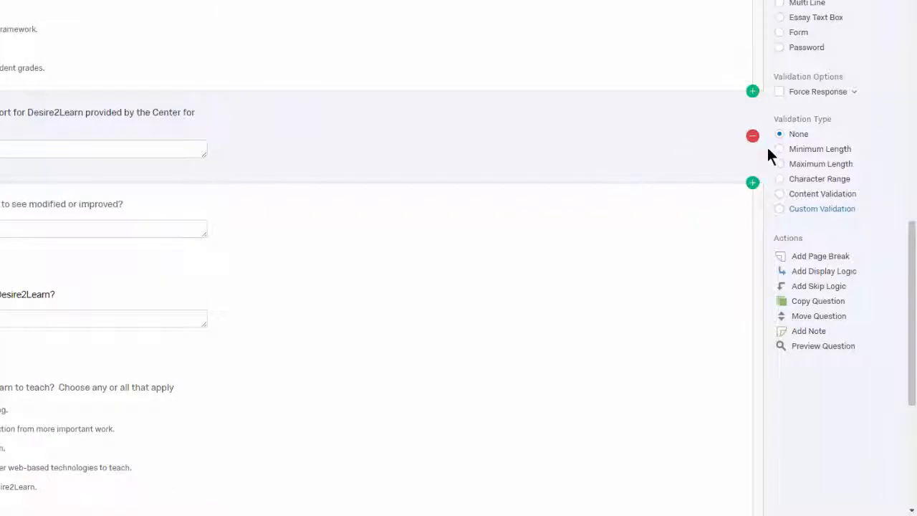
left_click(780, 194)
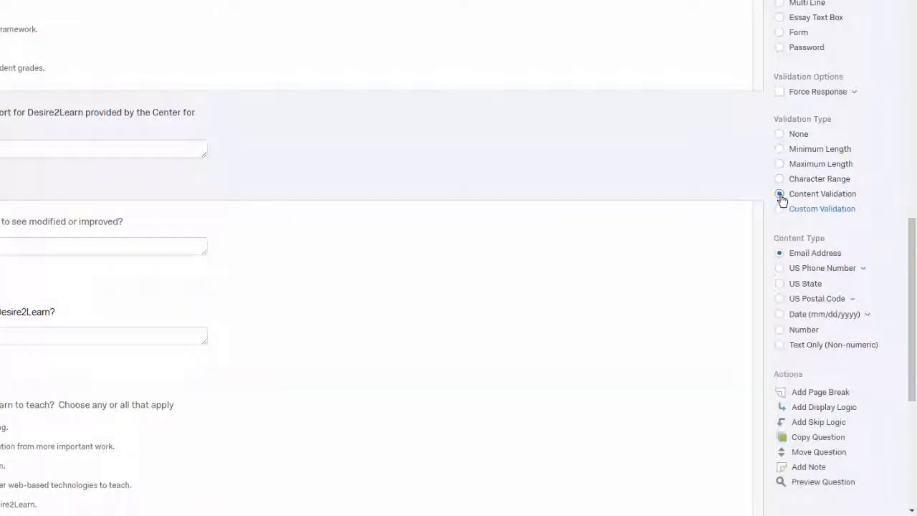
left_click(779, 329)
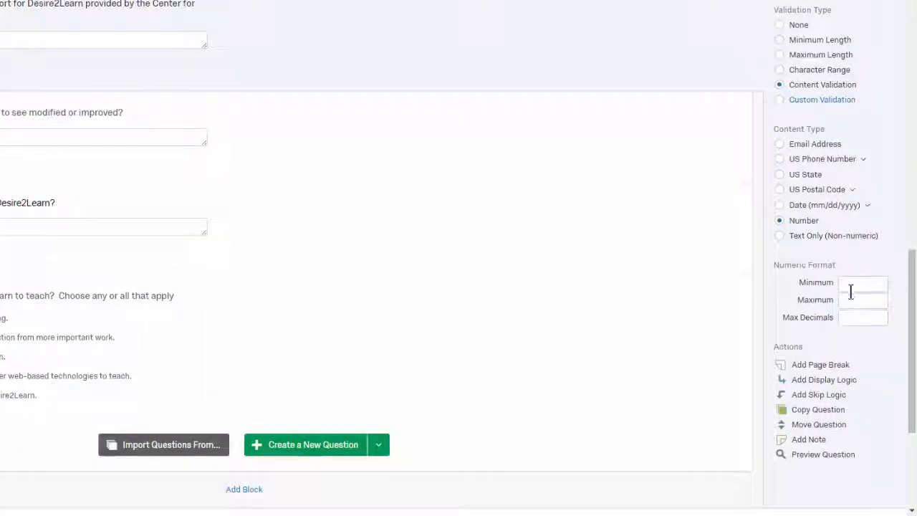
mouse_move(809, 294)
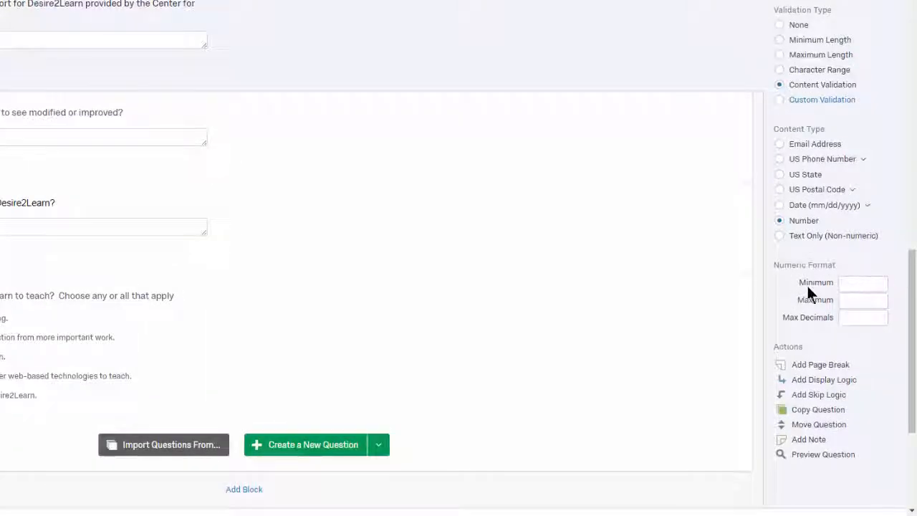
scroll("down", 3)
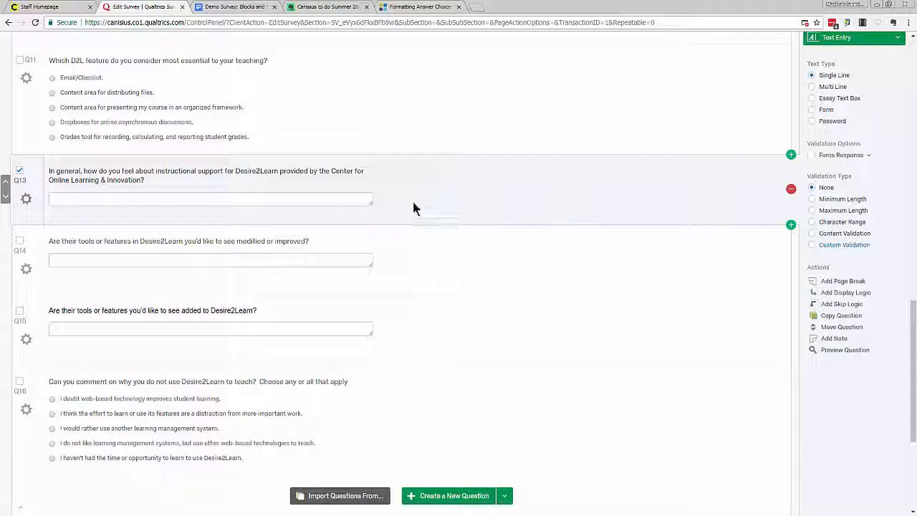
mouse_move(378, 214)
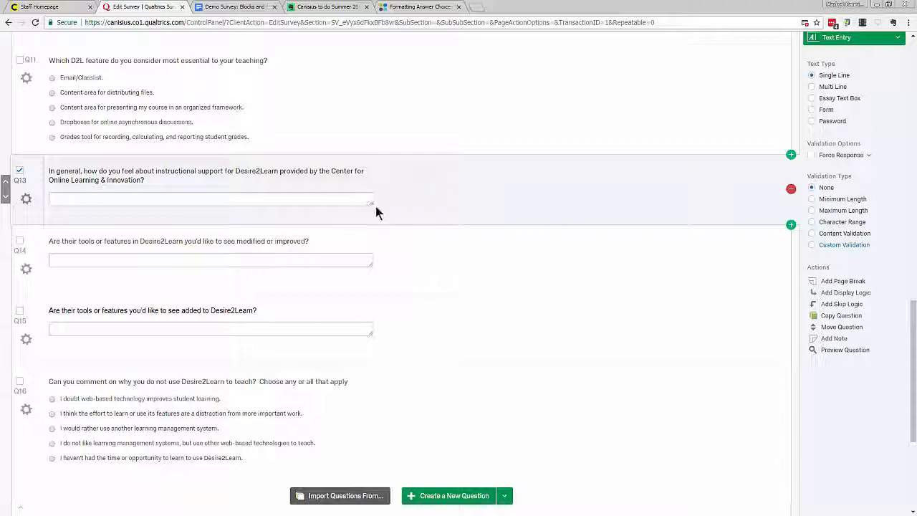
mouse_move(387, 203)
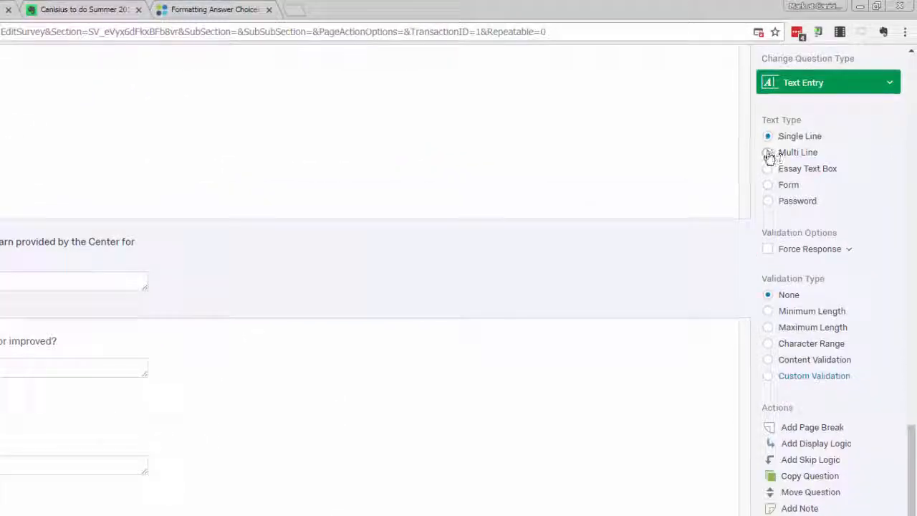
- Change Q13's Text Type from Single Line to a multi-line essay box
left_click(768, 169)
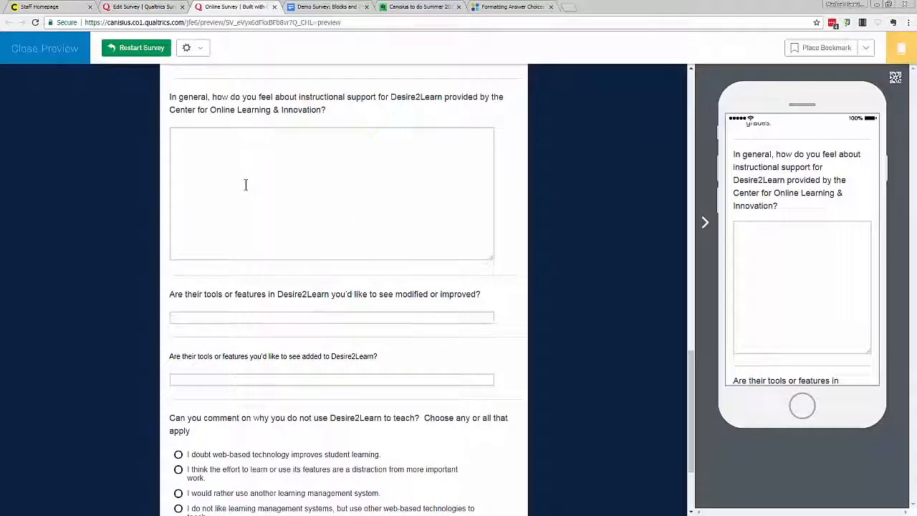
mouse_move(308, 301)
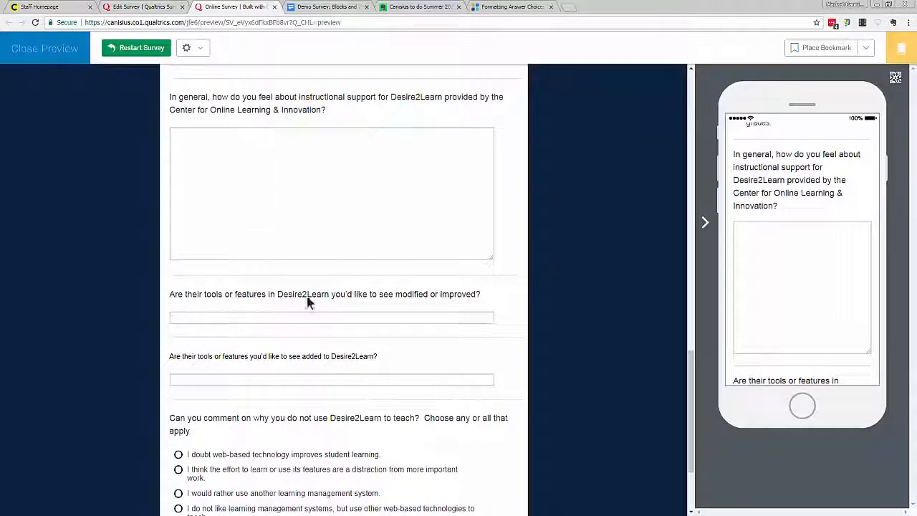